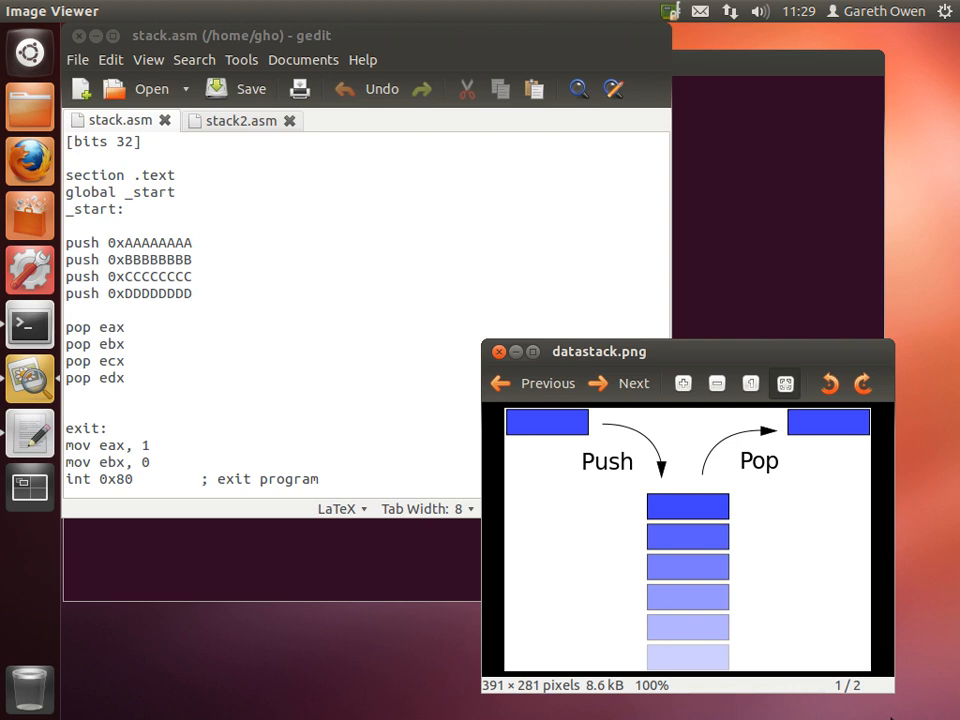
mouse_move(713, 517)
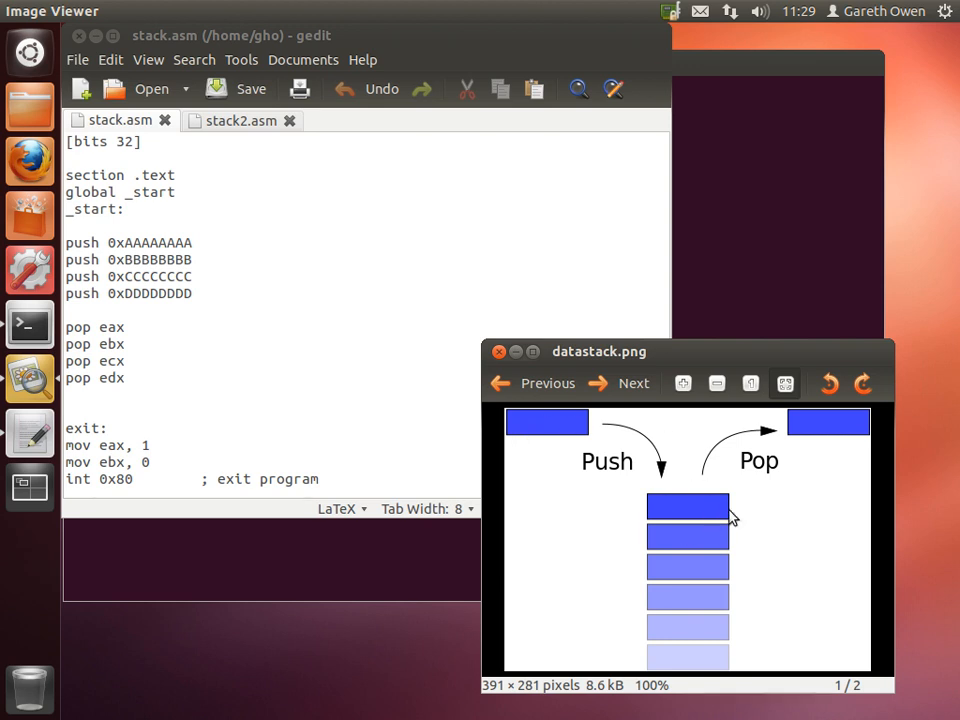
mouse_move(680, 517)
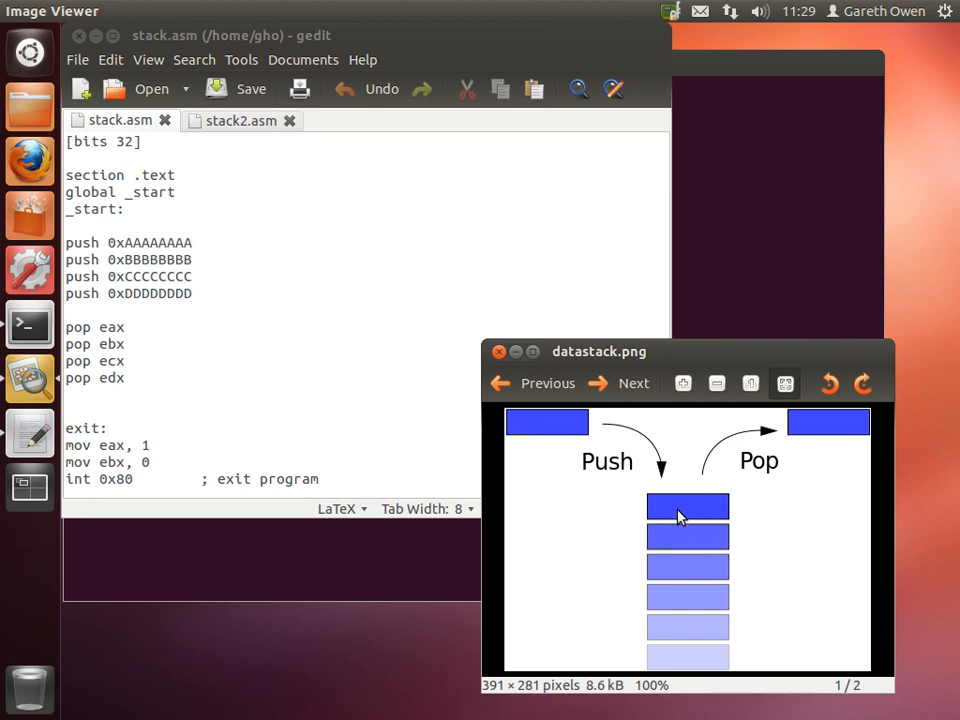
mouse_move(708, 512)
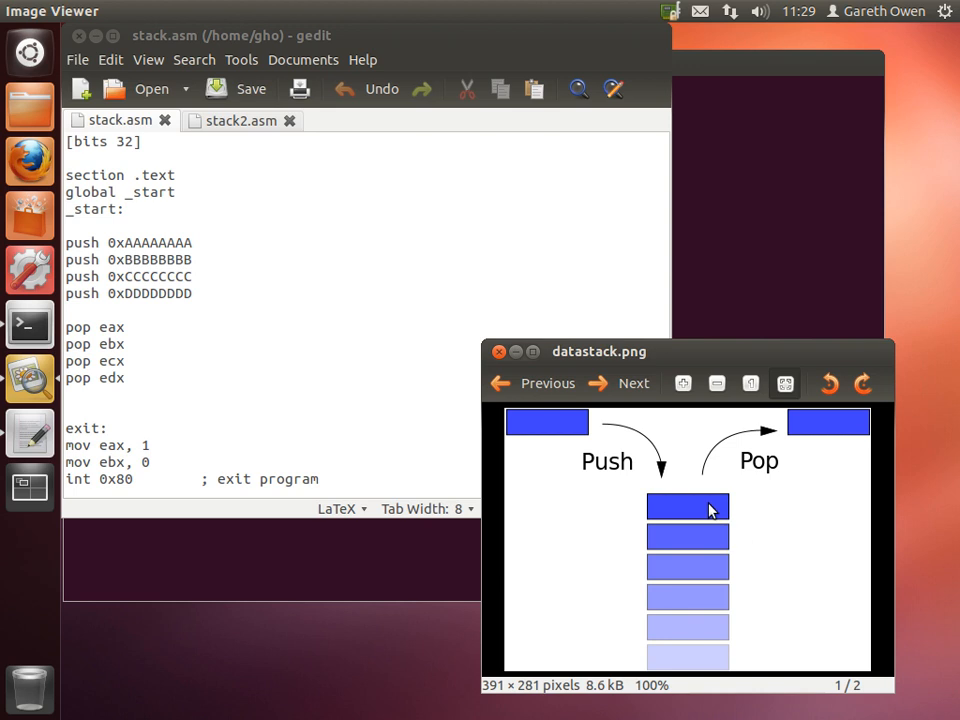
mouse_move(763, 499)
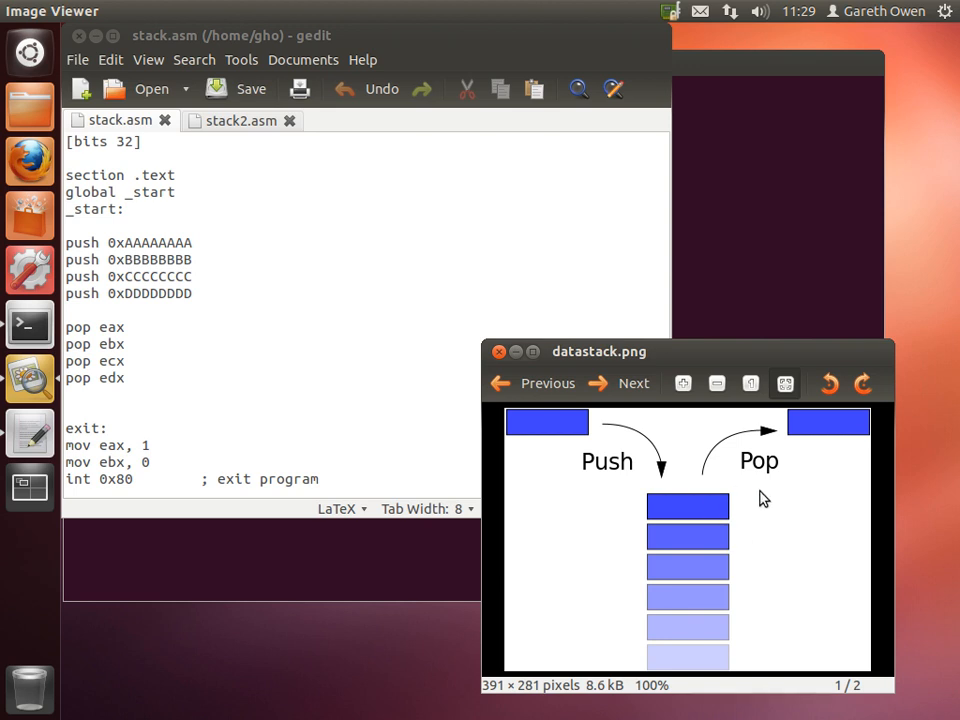
mouse_move(748, 455)
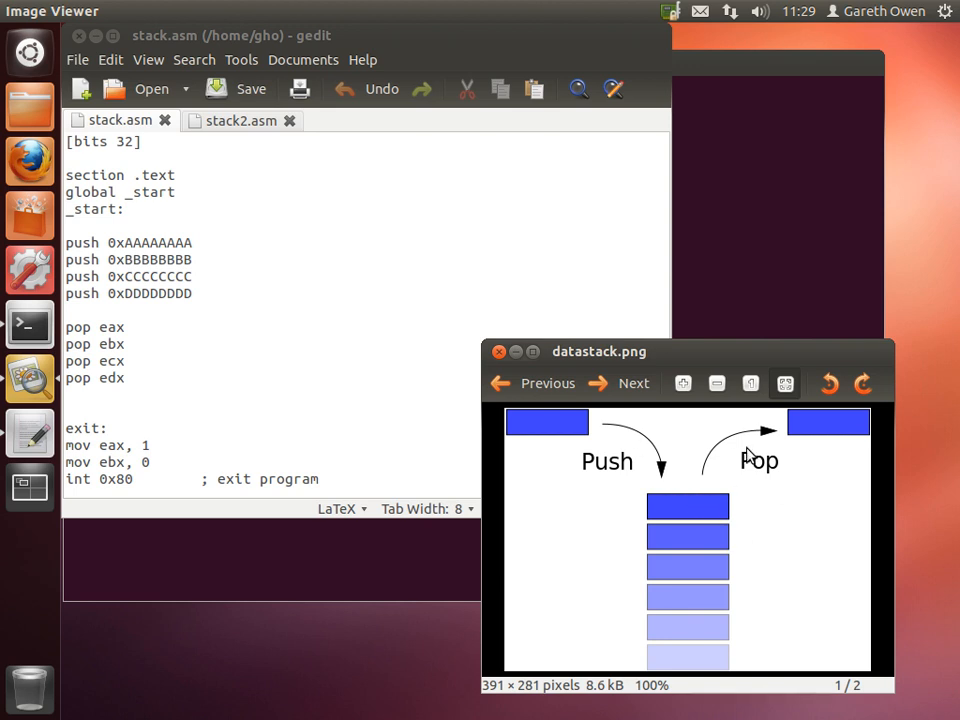
mouse_move(602, 440)
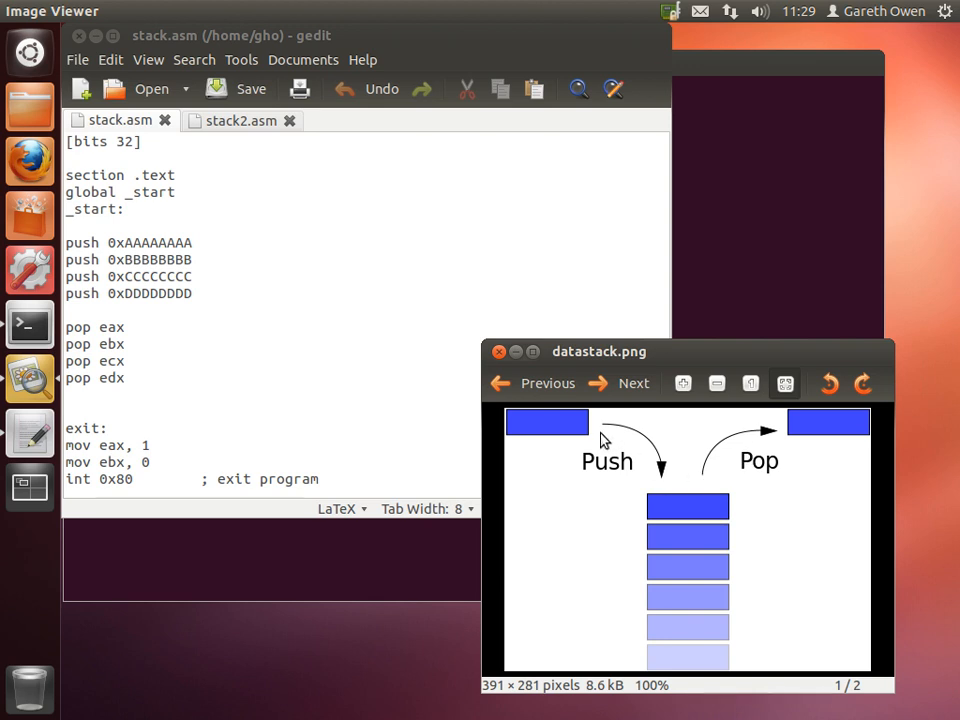
mouse_move(685, 512)
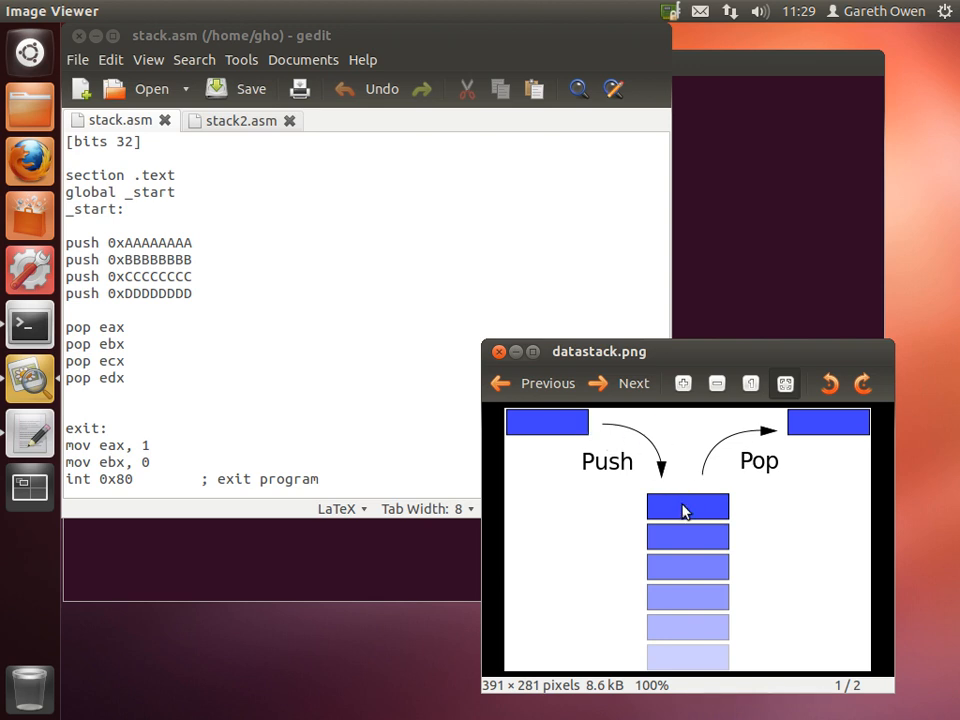
mouse_move(783, 434)
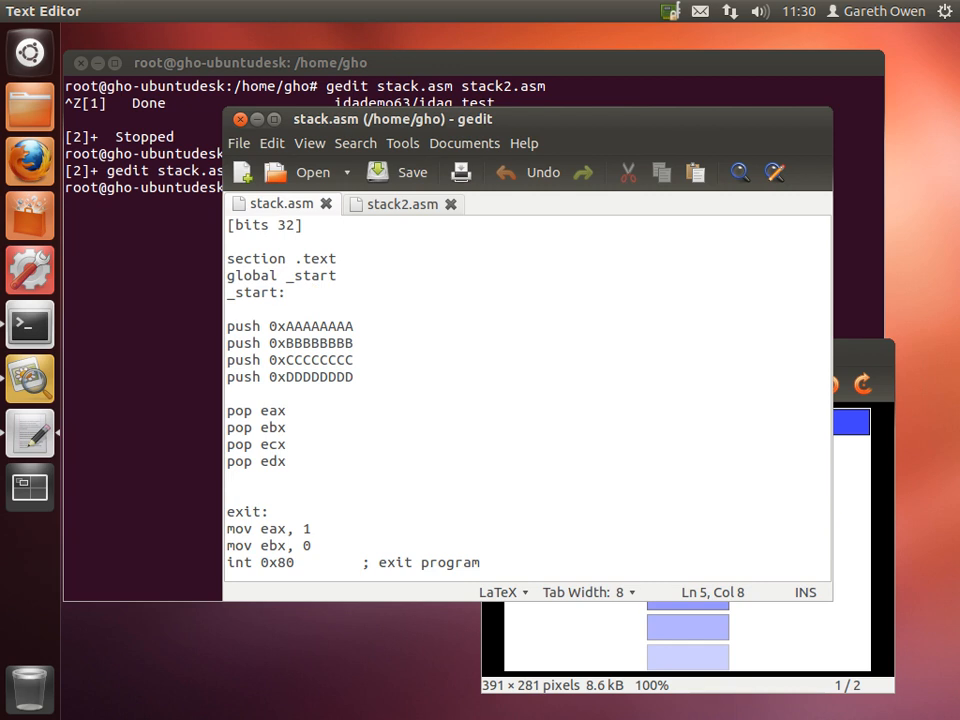
- Point out the push instructions and the pop ebx and pop ecx lines in stack.asm
left_click(288, 291)
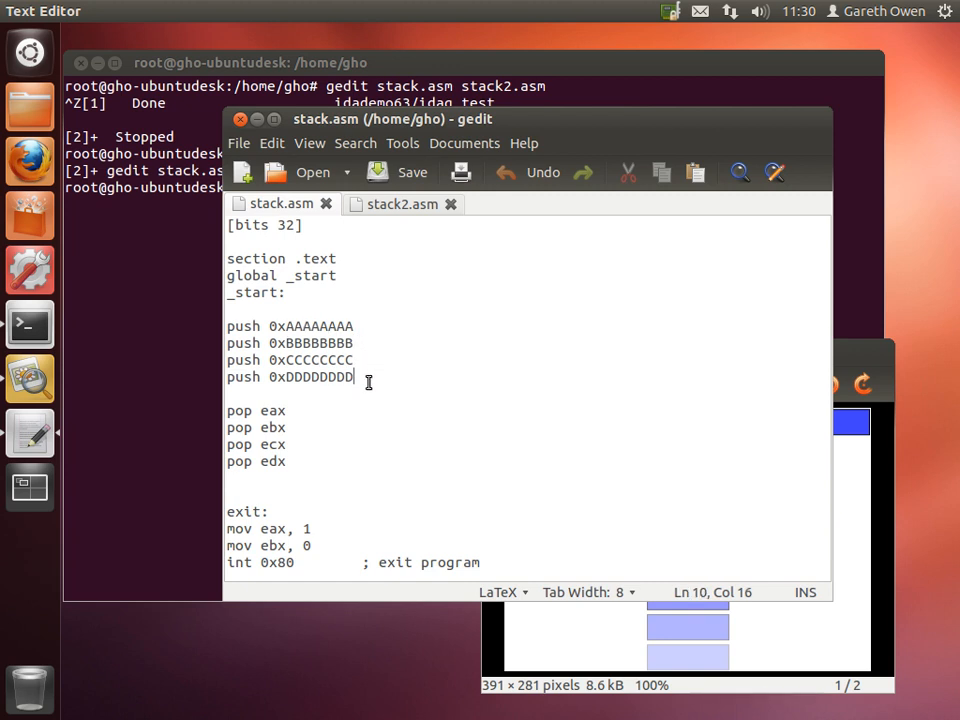
left_click(286, 427)
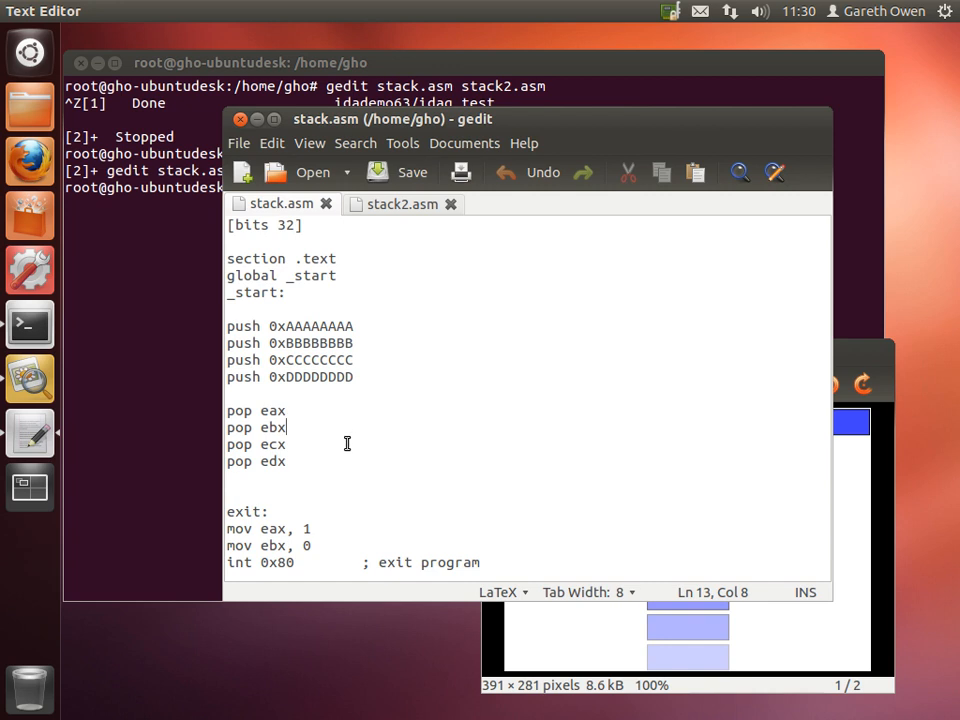
left_click(314, 376)
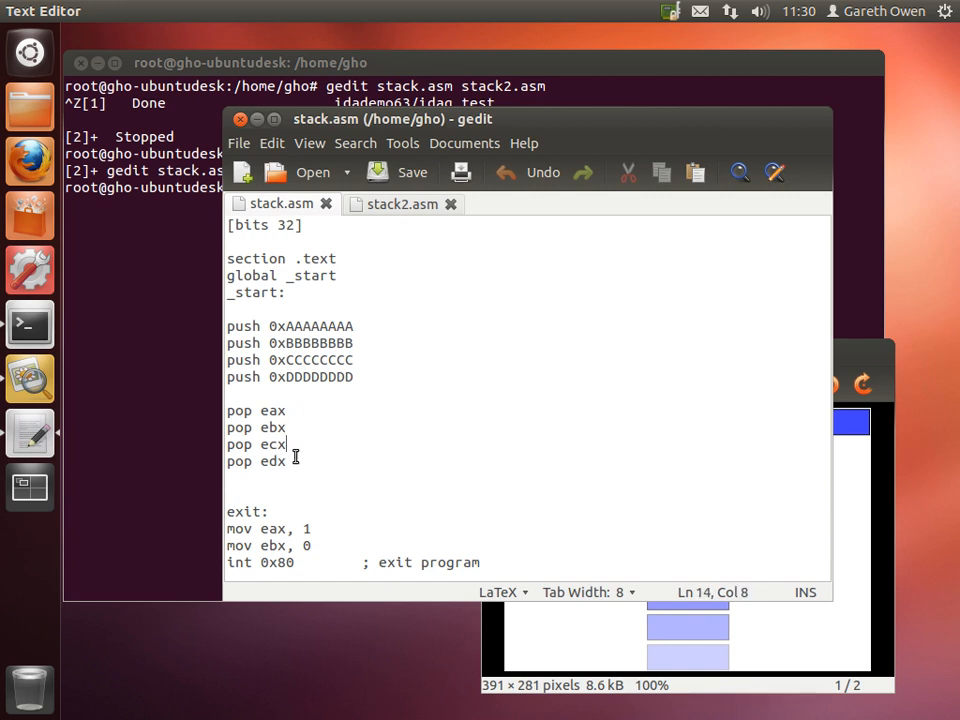
left_click(294, 562)
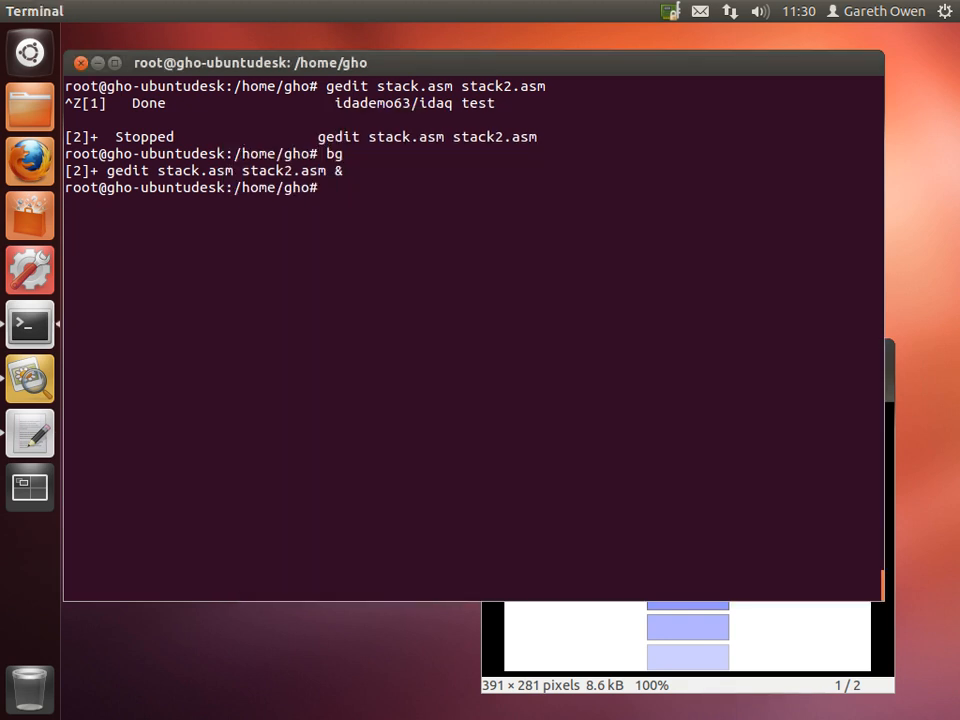
- Run idademo63/idaq on the stack program from the shell prompt
type("idademo63/")
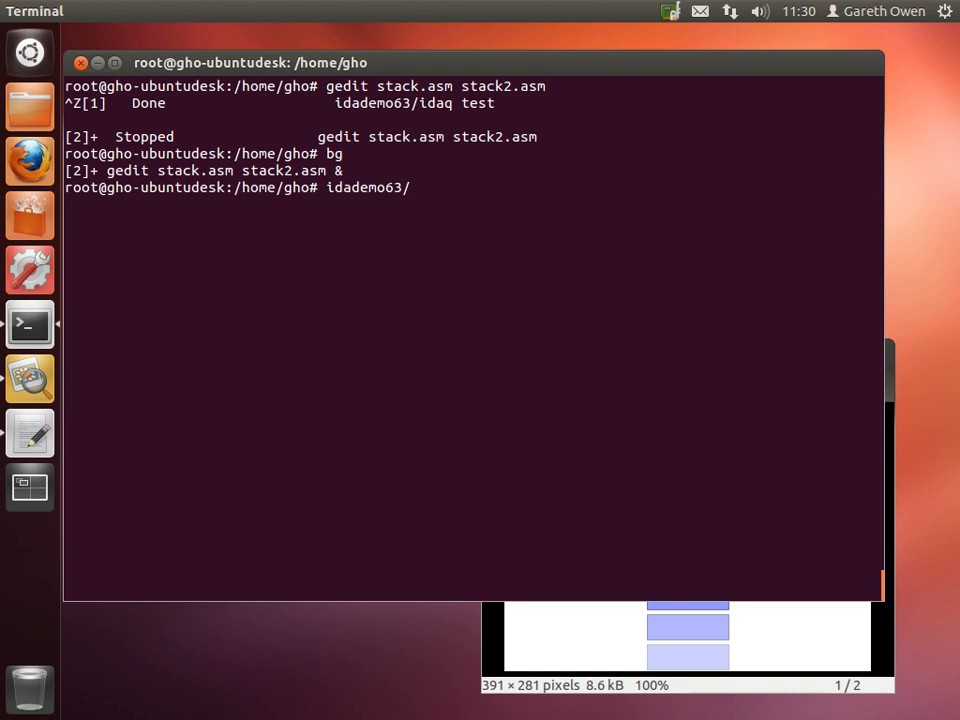
type("idaq stack2")
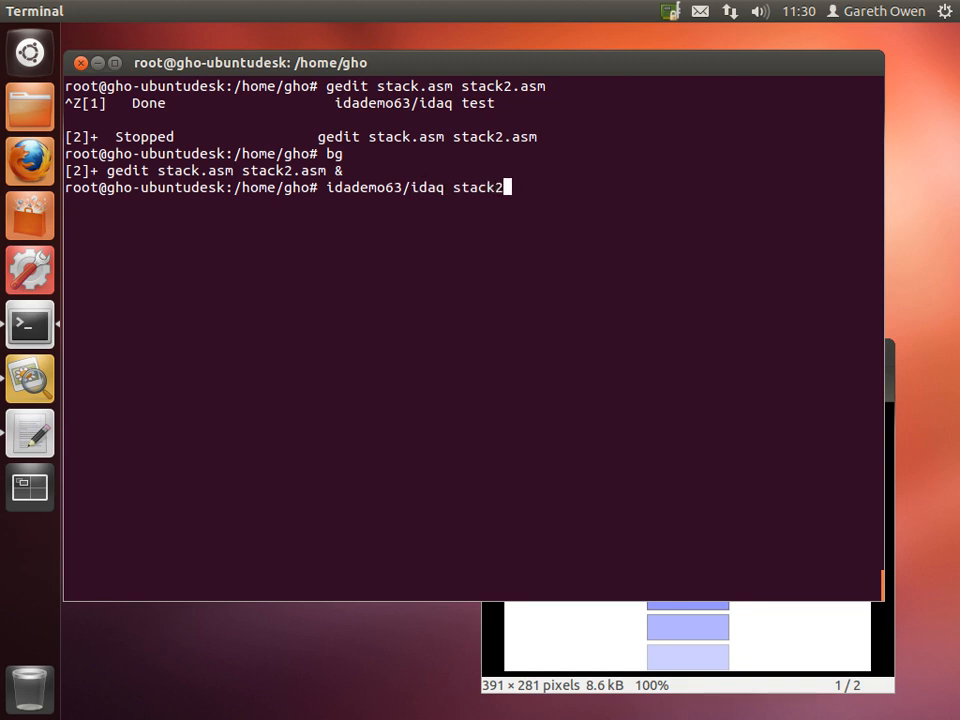
key("BackSpace")
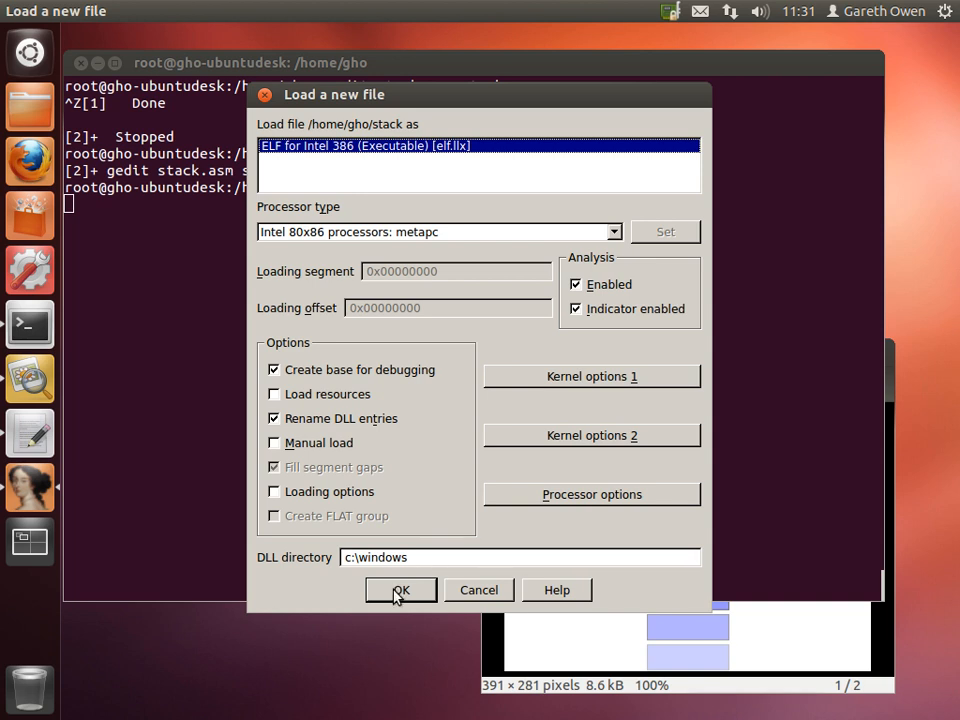
- Accept the default ELF for Intel 386 loading options for stack
left_click(400, 589)
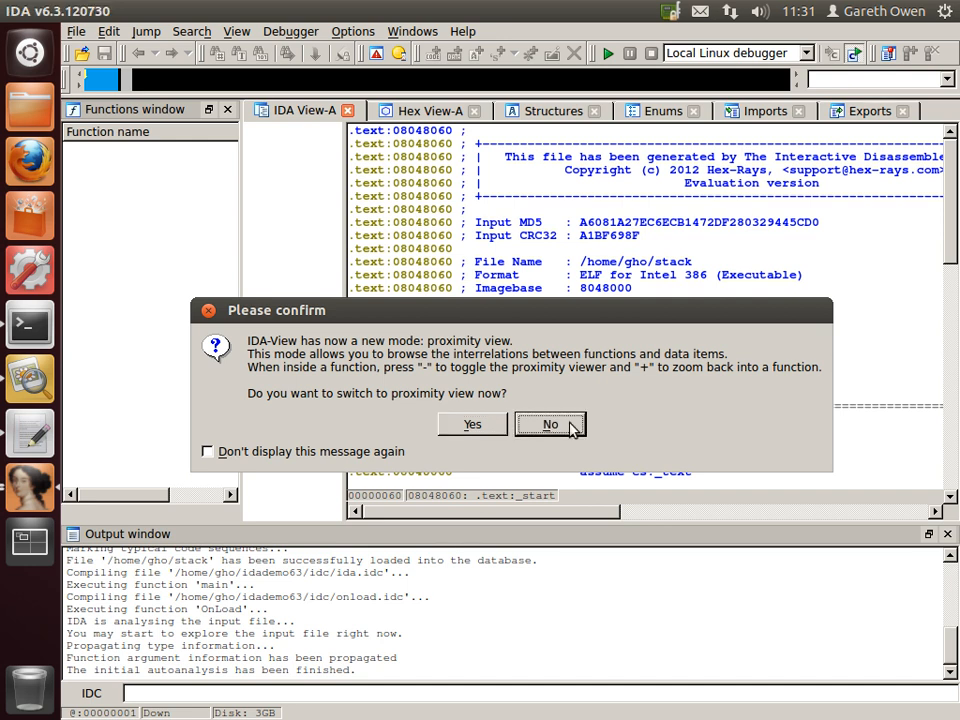
- Decline proximity view and scroll IDA View-A to _start's four pushes and pops
left_click(550, 424)
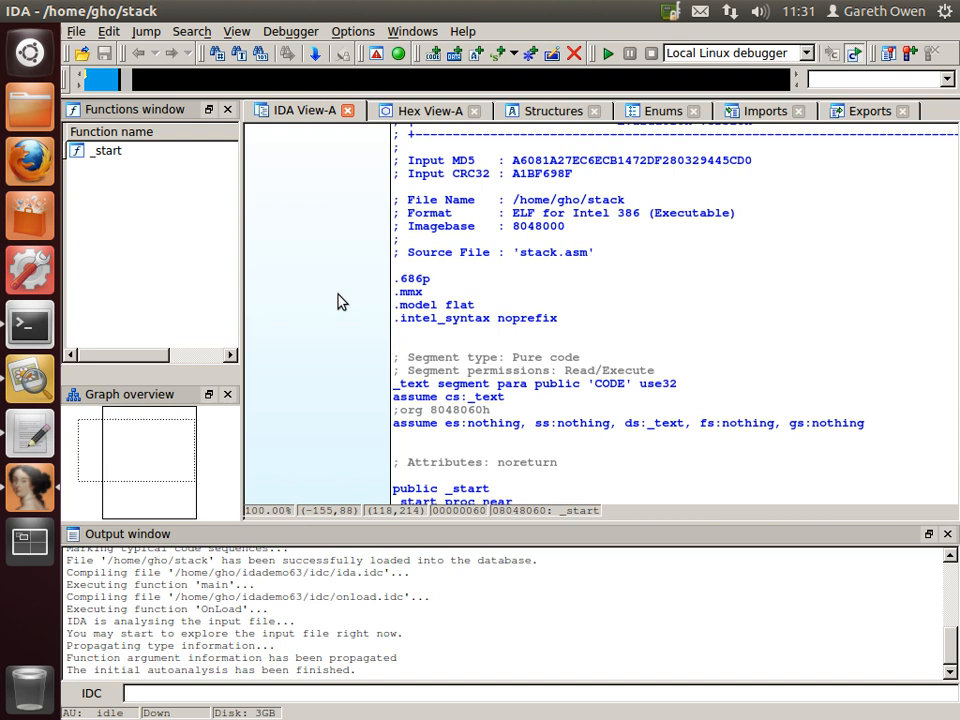
scroll("down", 3)
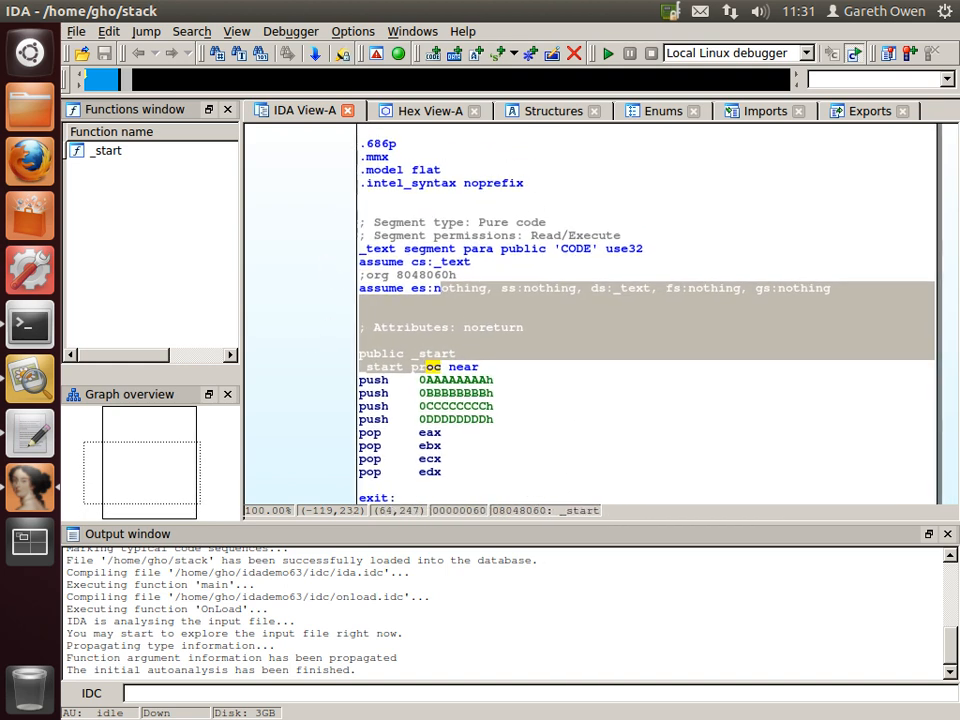
scroll("down", 3)
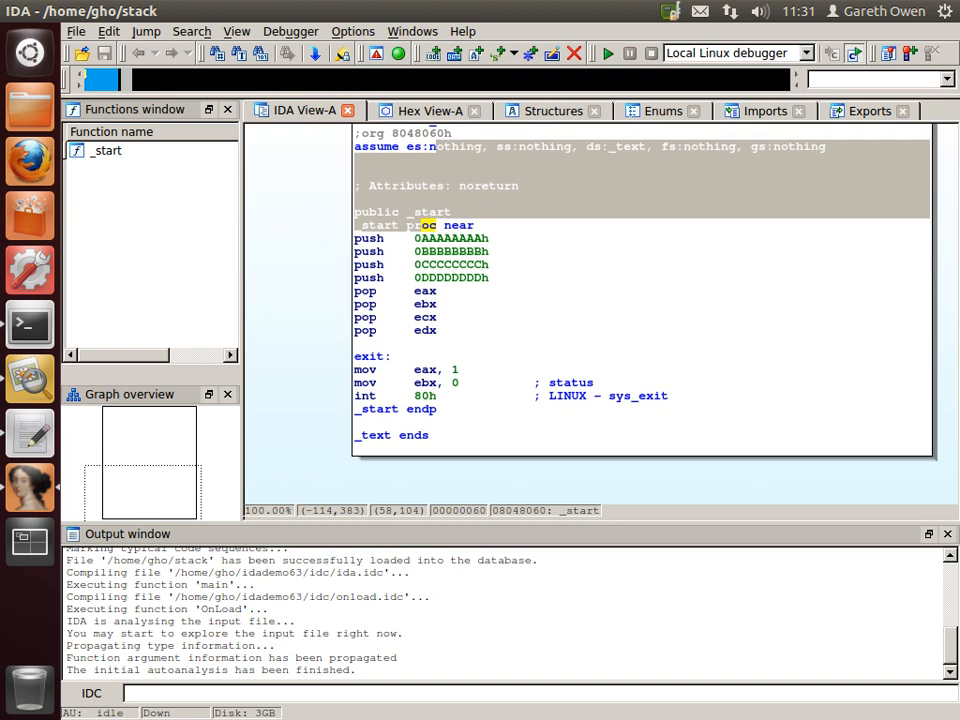
scroll("down", 3)
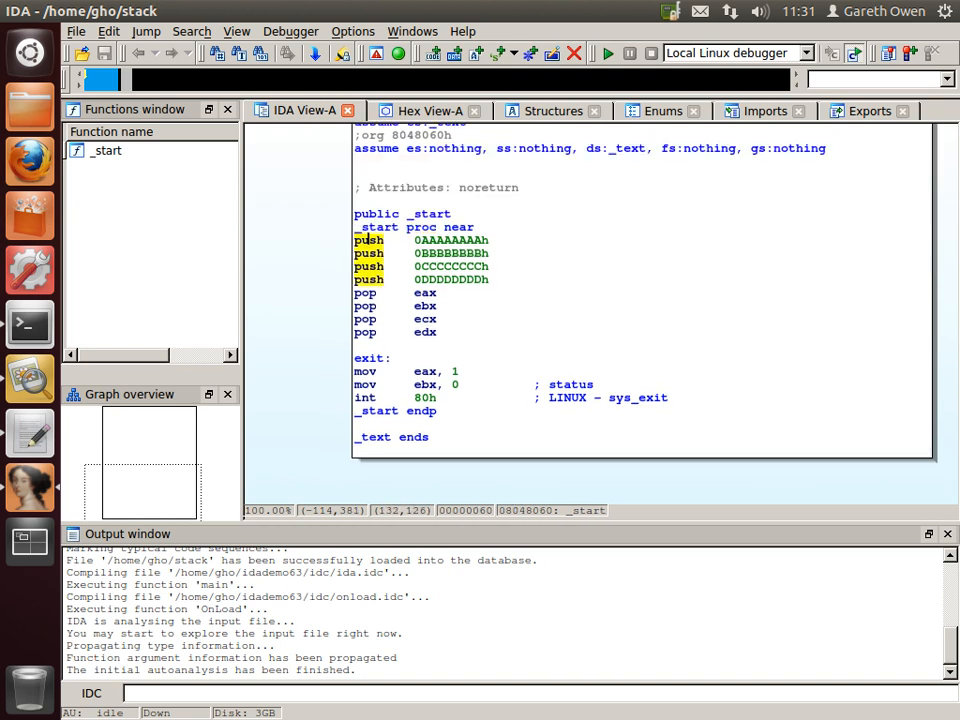
mouse_move(418, 248)
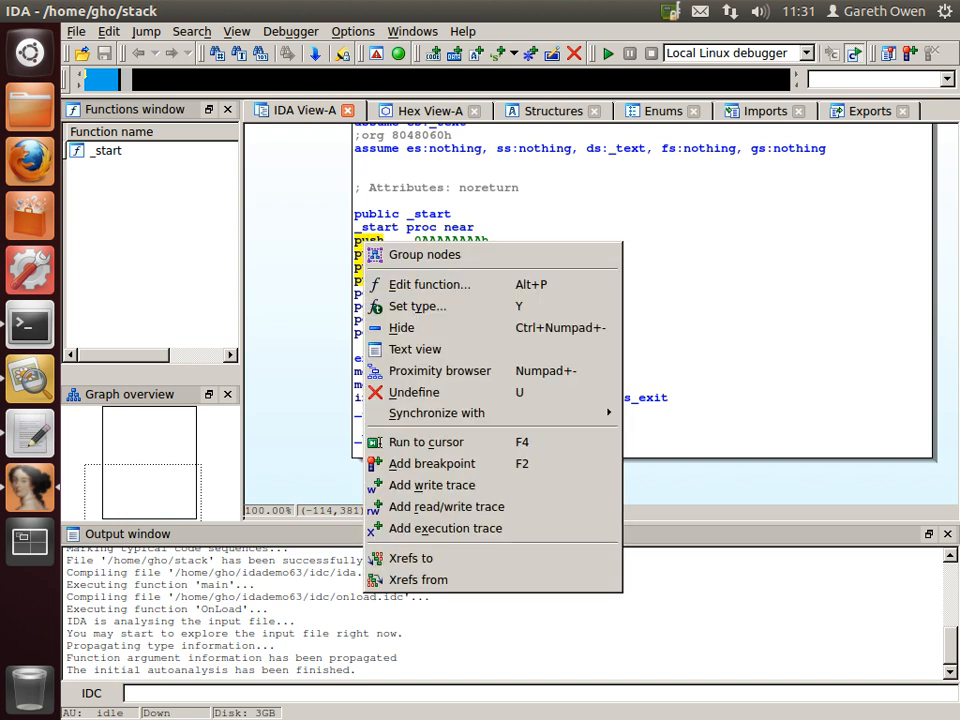
mouse_move(426, 442)
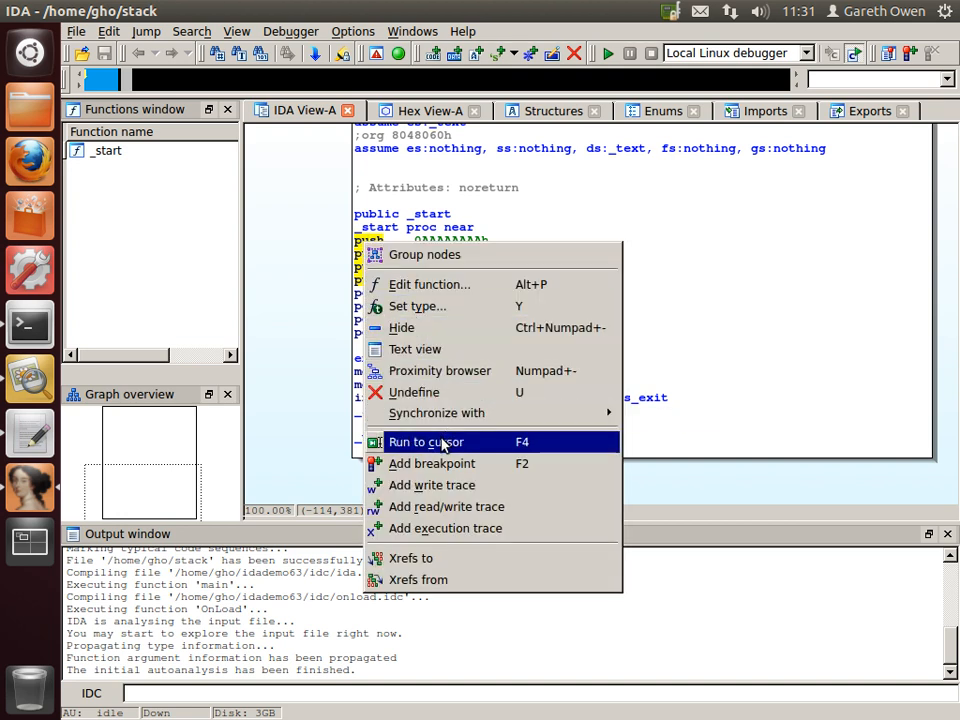
mouse_move(497, 447)
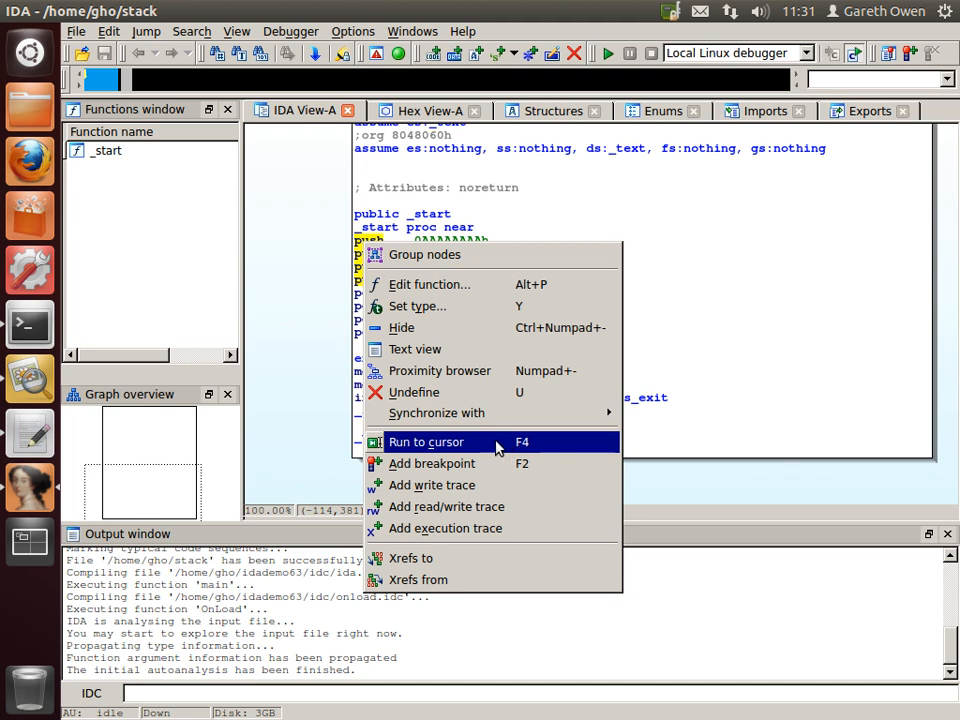
mouse_move(493, 447)
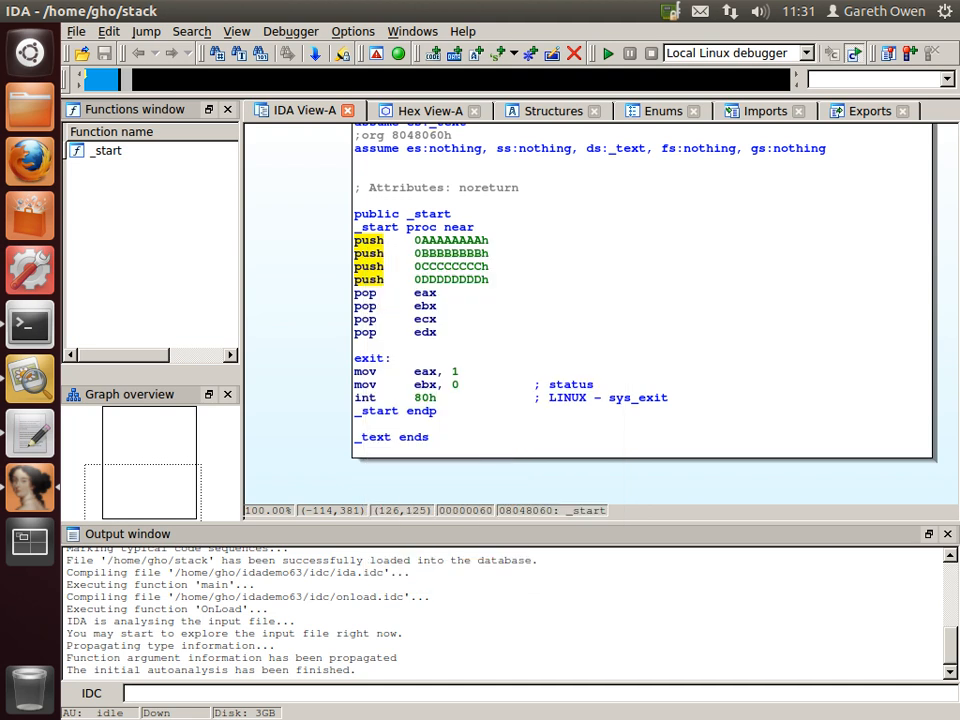
- Start the stack process under the debugger, accepting the debugger and ELF interpreter warnings
left_click(607, 53)
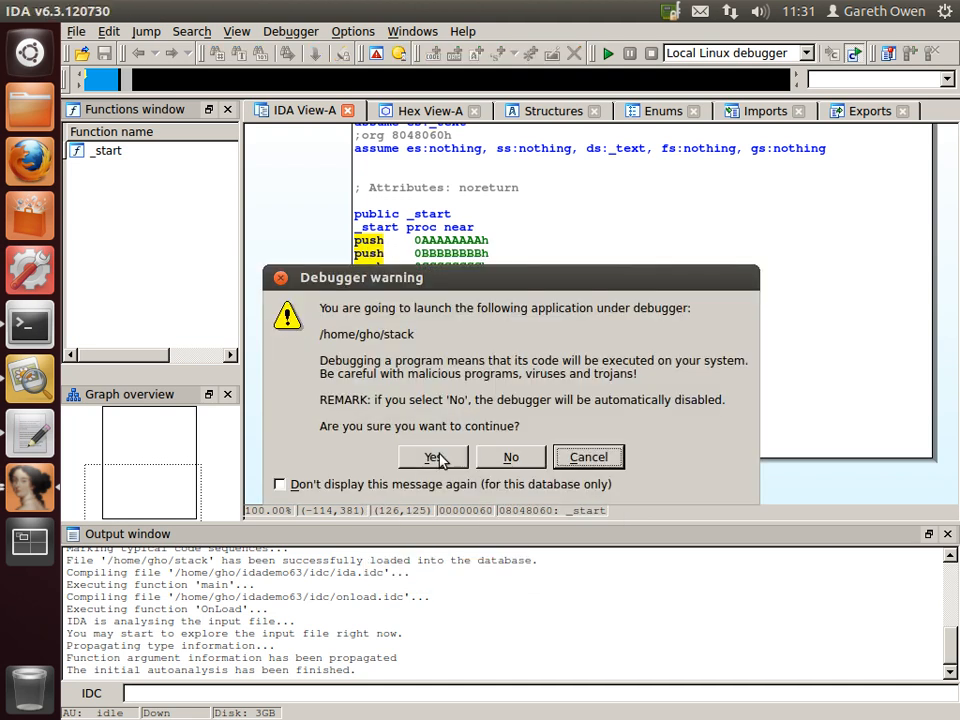
left_click(432, 457)
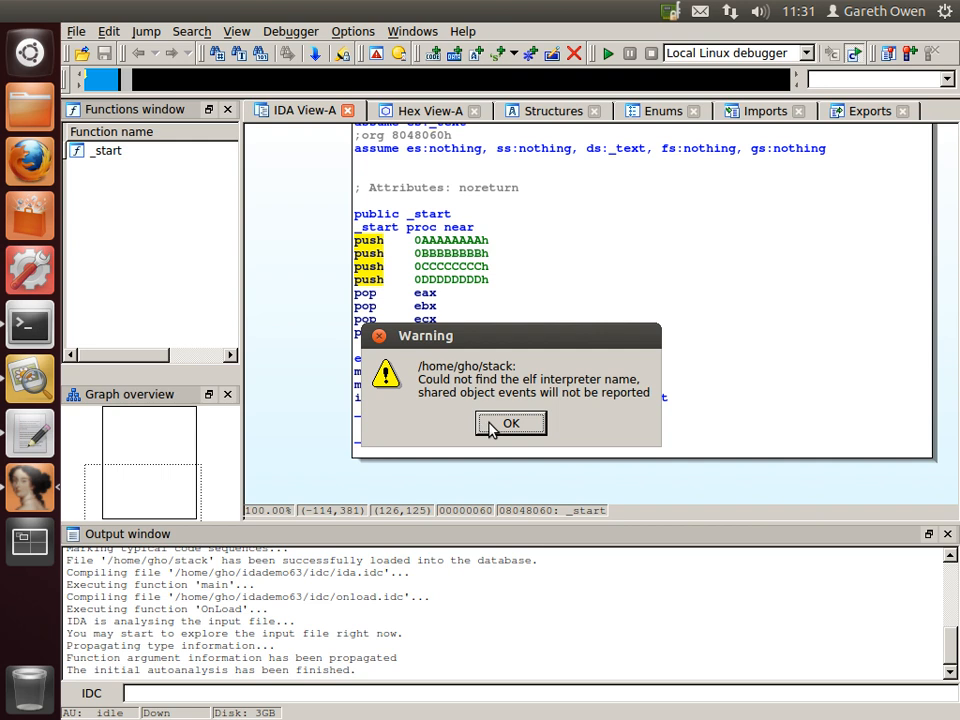
left_click(510, 423)
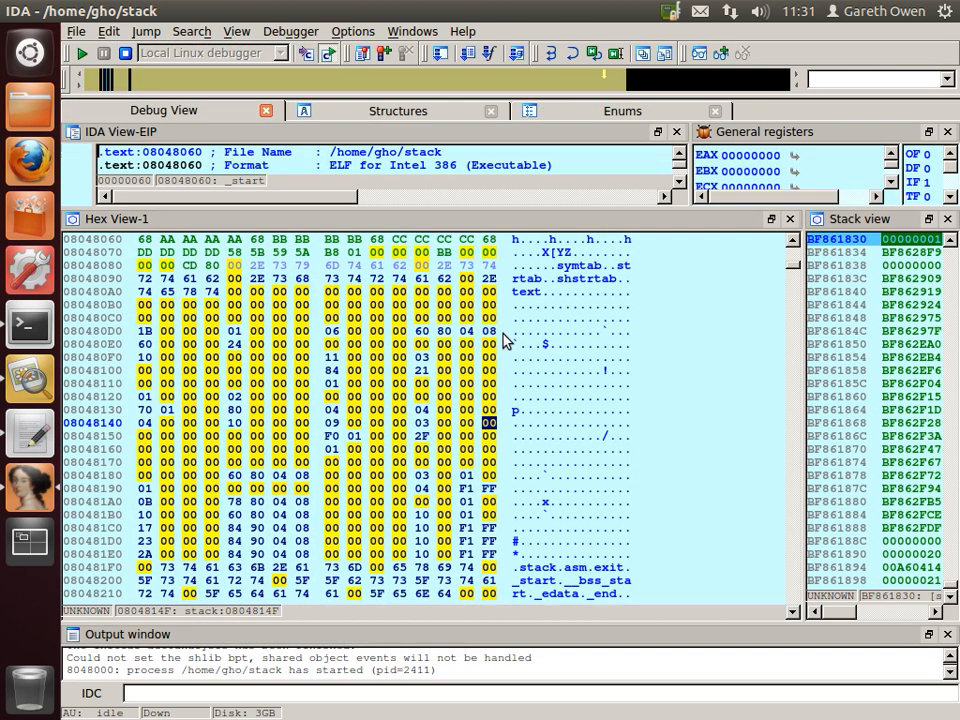
mouse_move(555, 220)
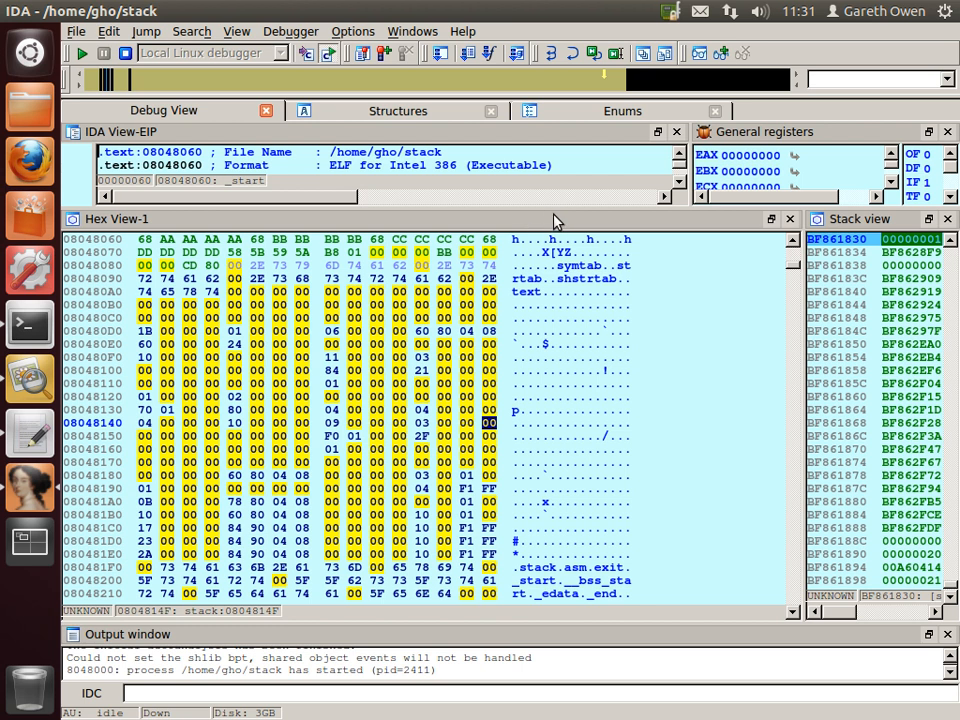
mouse_move(810, 320)
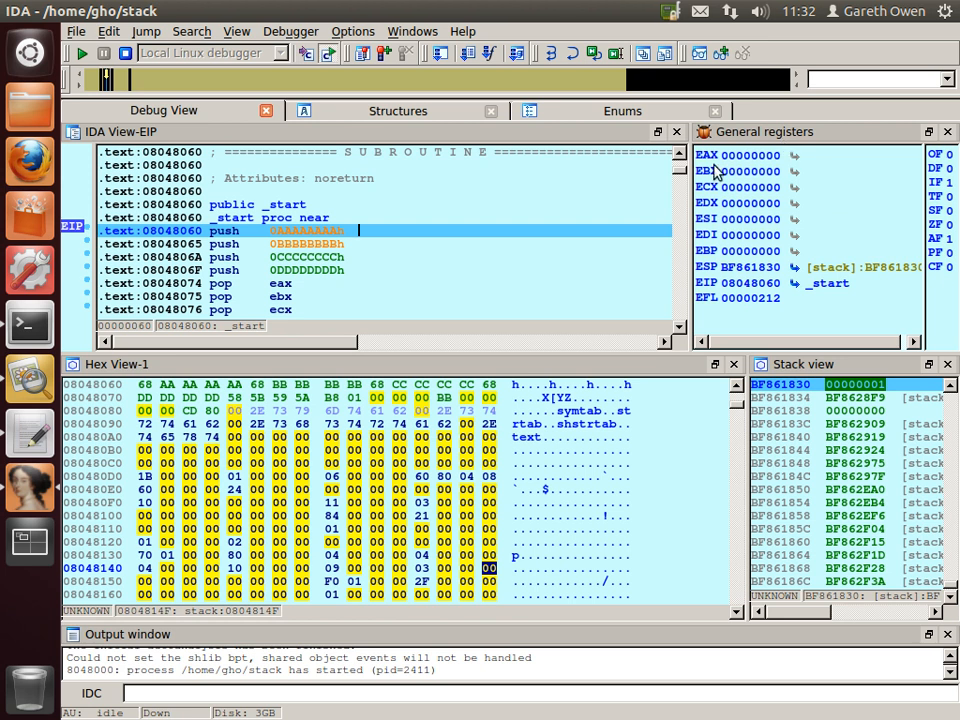
mouse_move(948, 561)
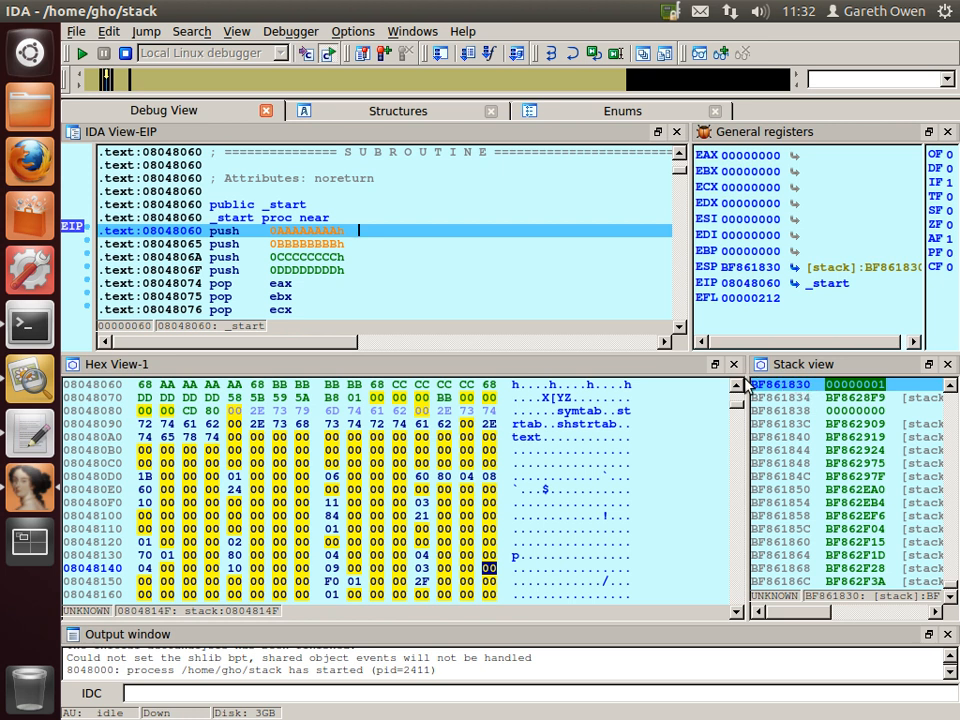
mouse_move(780, 385)
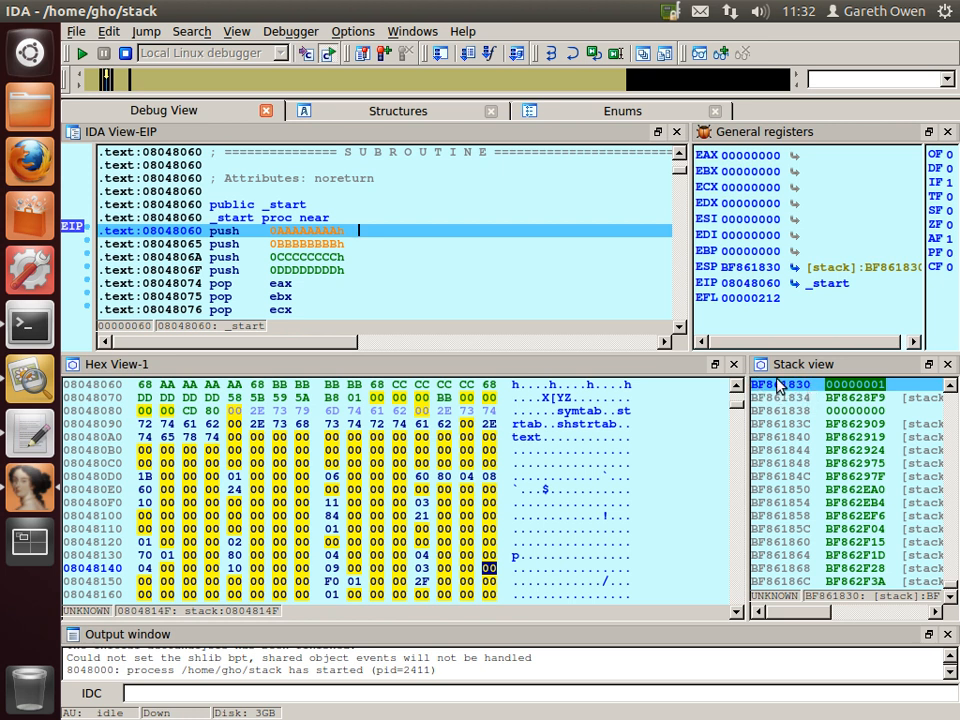
mouse_move(813, 405)
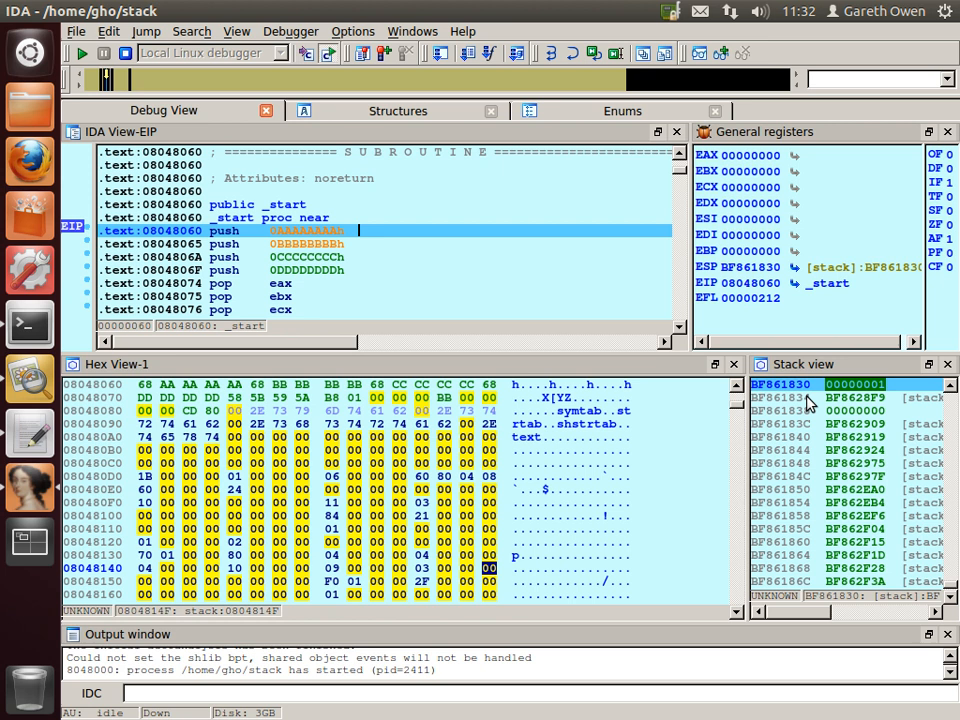
mouse_move(855, 410)
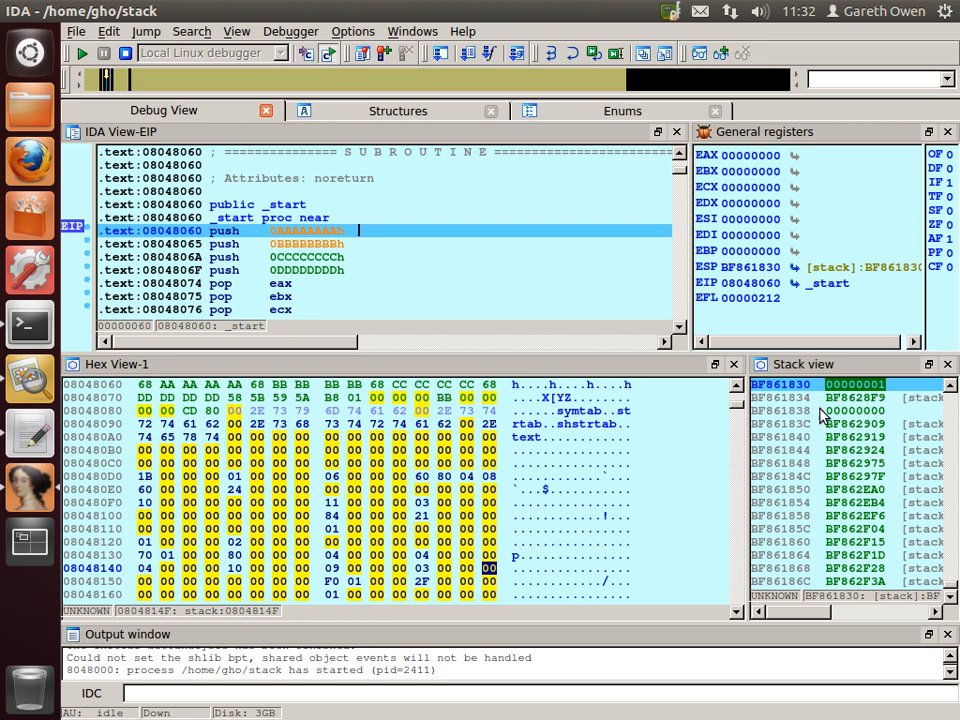
mouse_move(823, 418)
type("bf86")
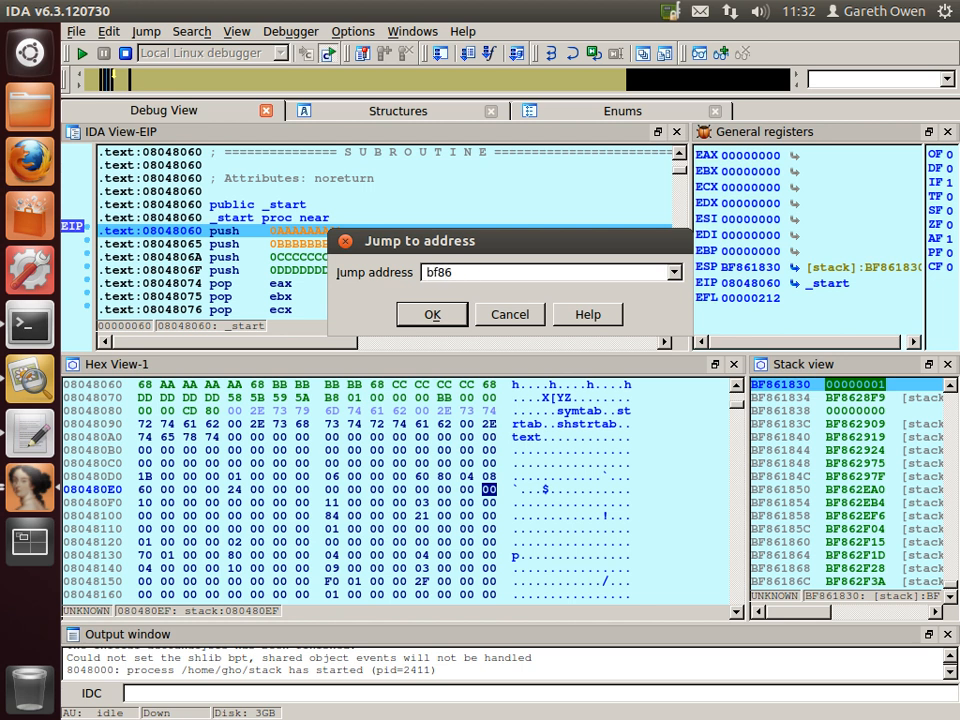
- Jump Hex View-1 to stack address BF861830
type("183")
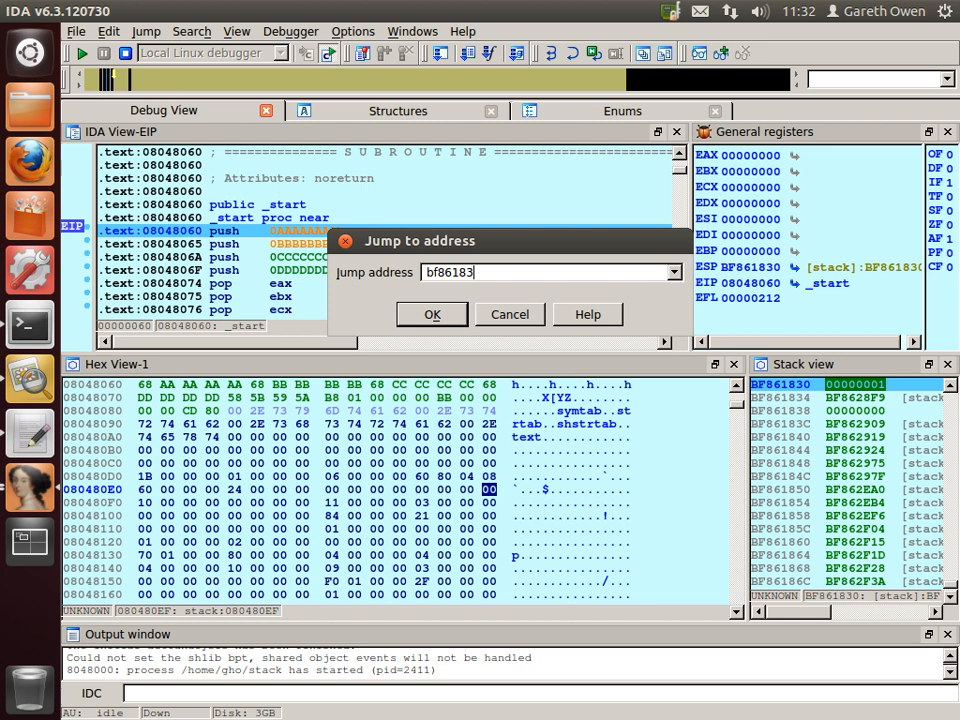
type("0")
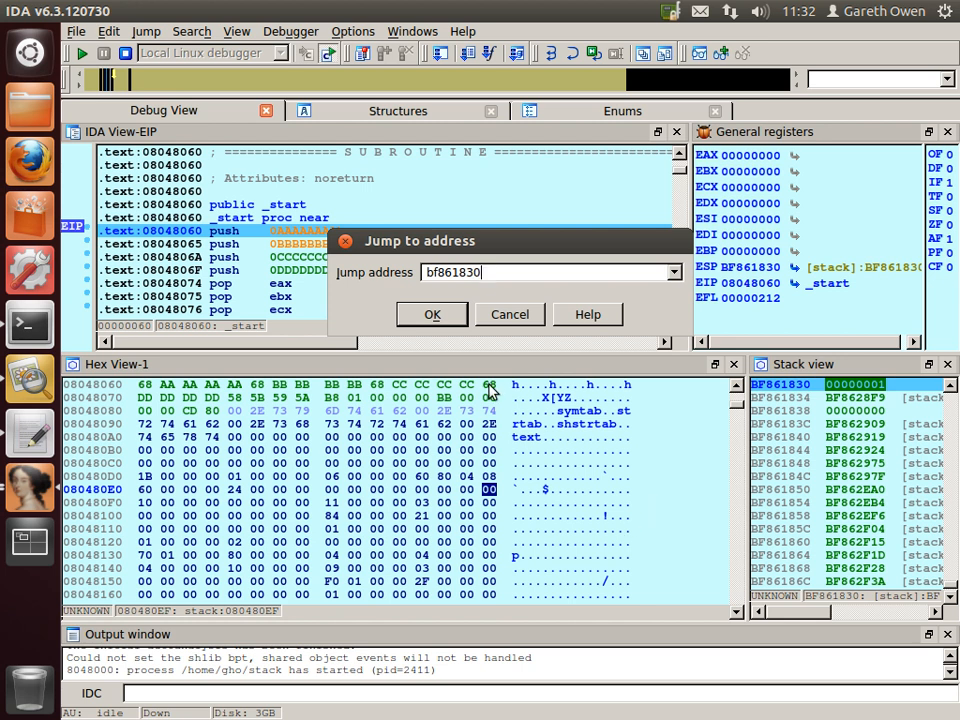
left_click(432, 314)
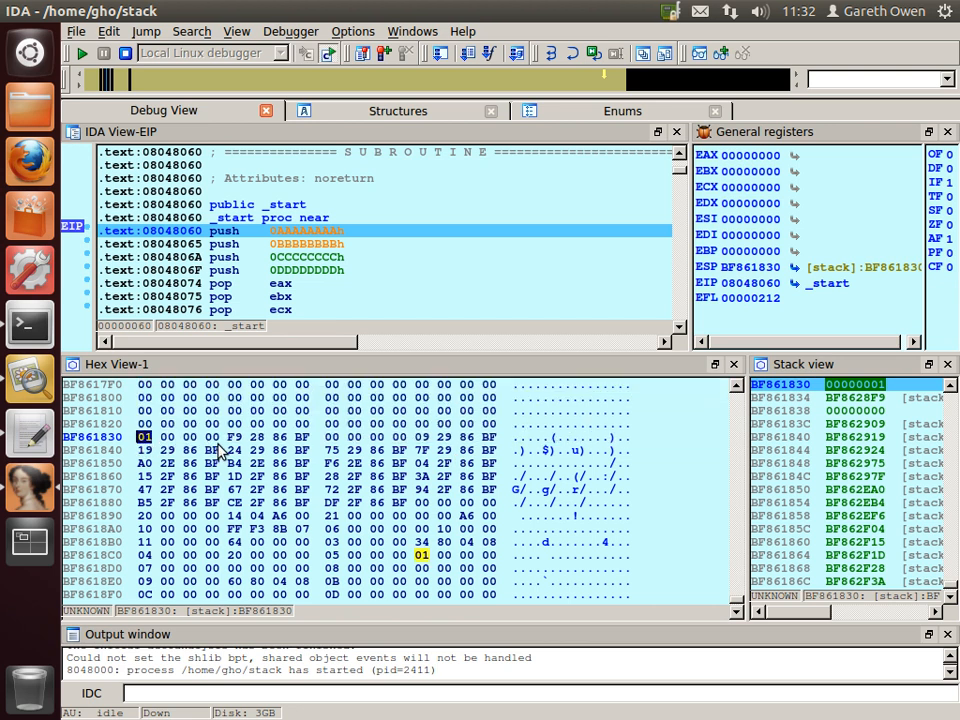
mouse_move(213, 452)
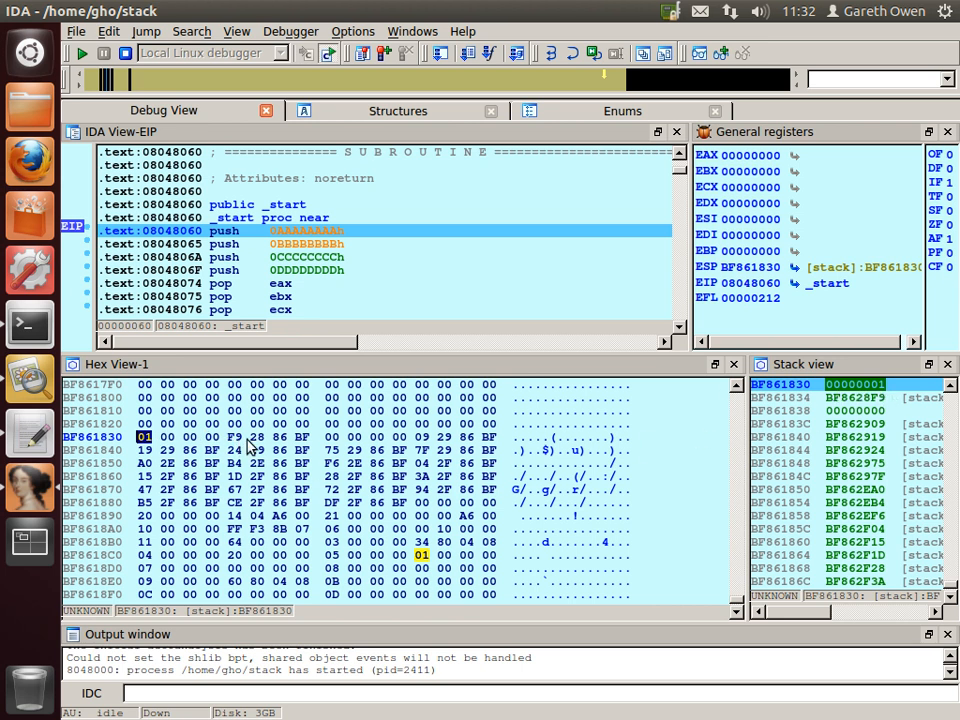
mouse_move(265, 449)
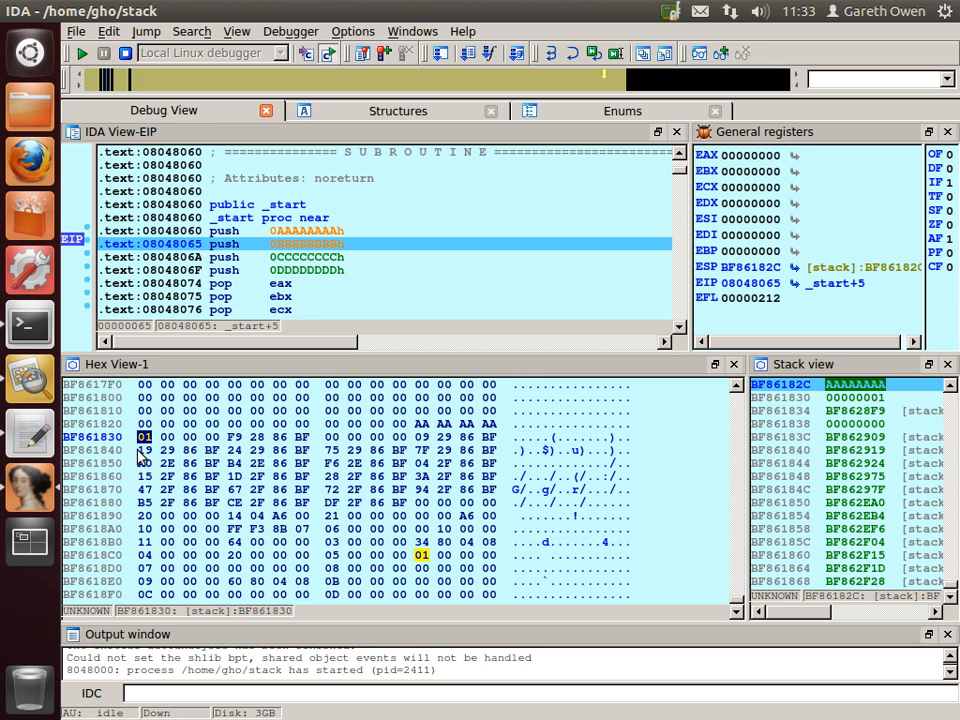
mouse_move(428, 428)
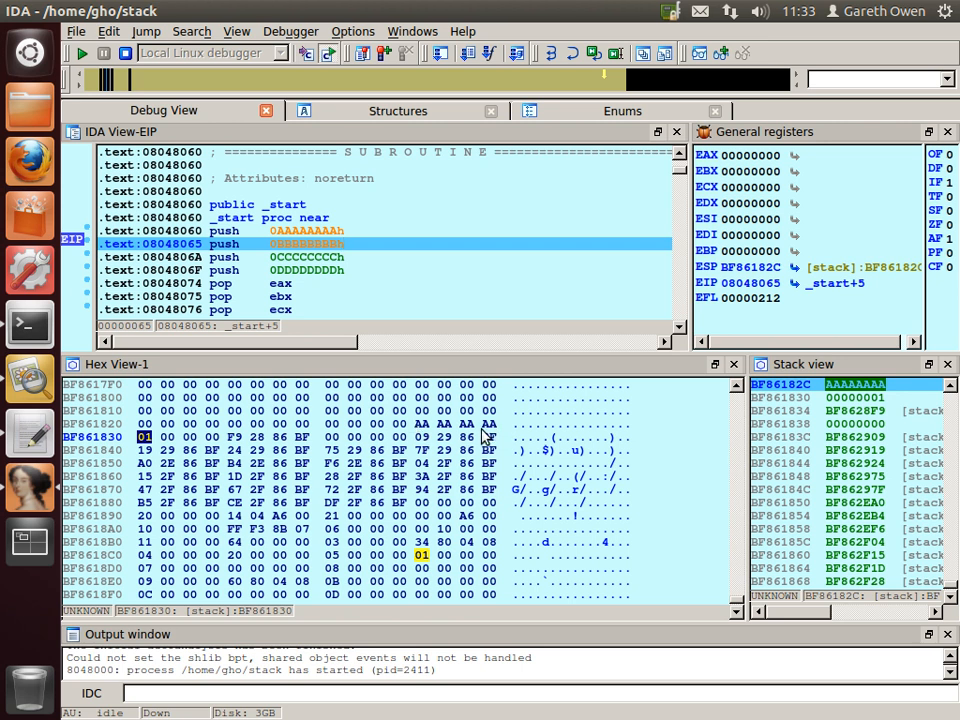
mouse_move(740, 277)
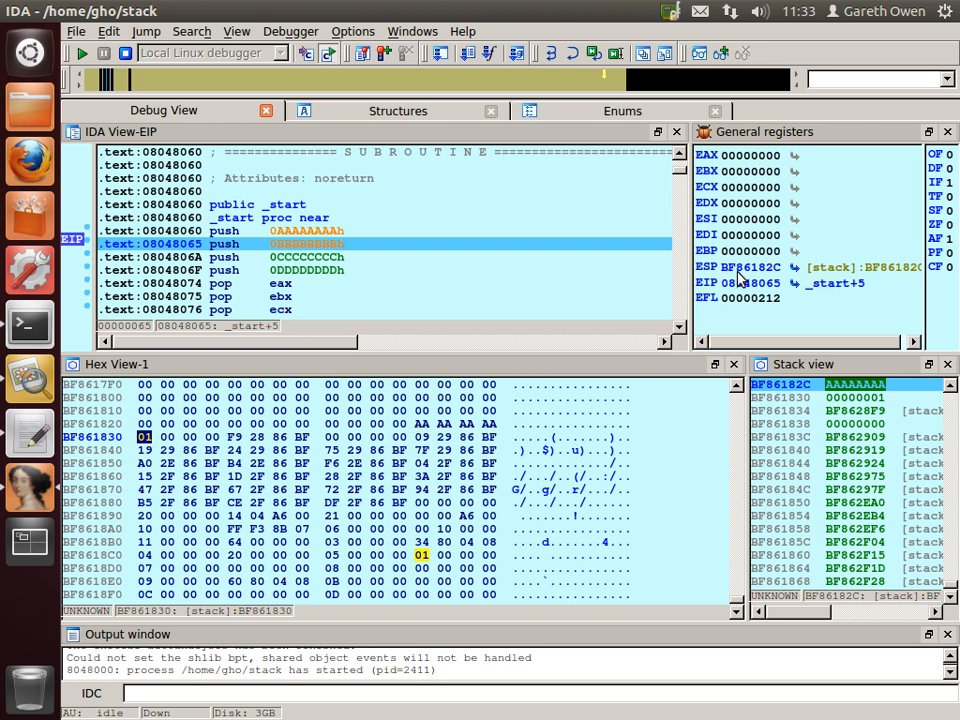
mouse_move(760, 283)
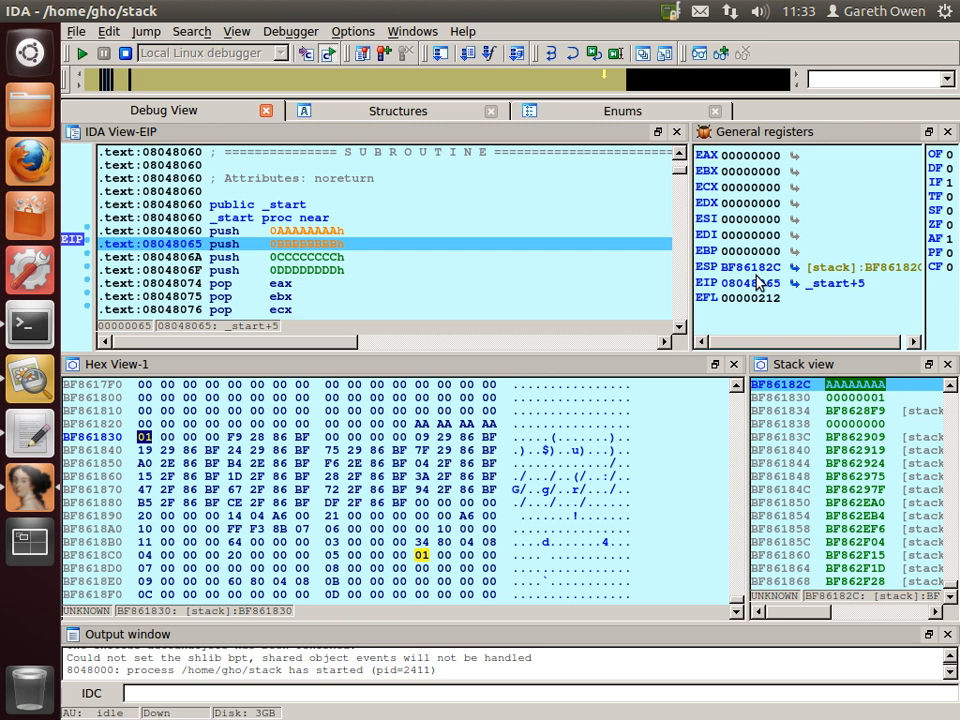
mouse_move(778, 323)
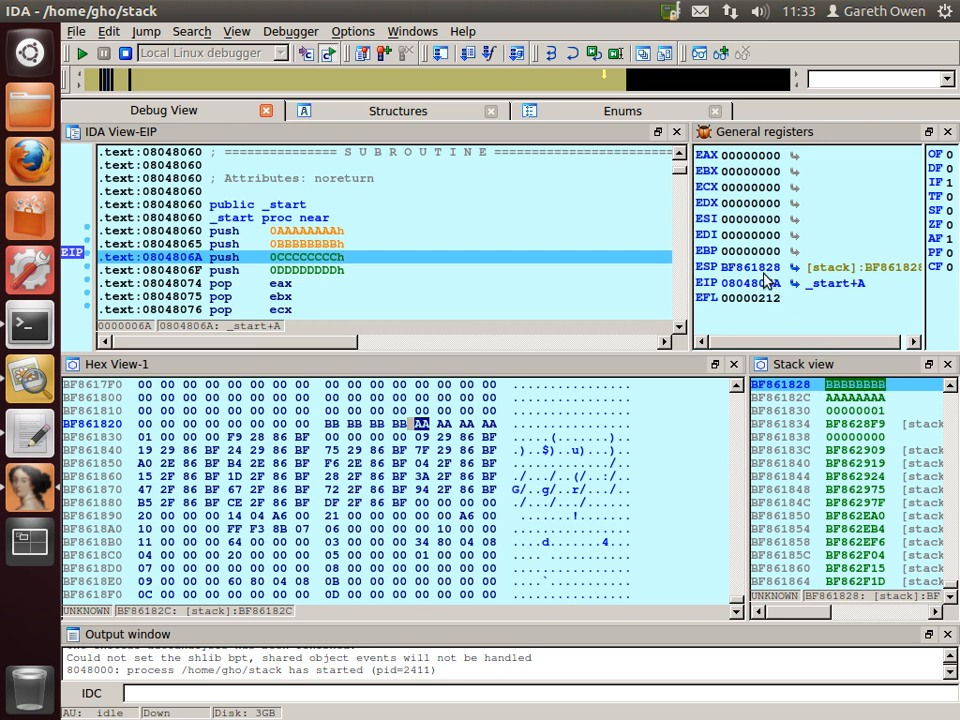
mouse_move(369, 365)
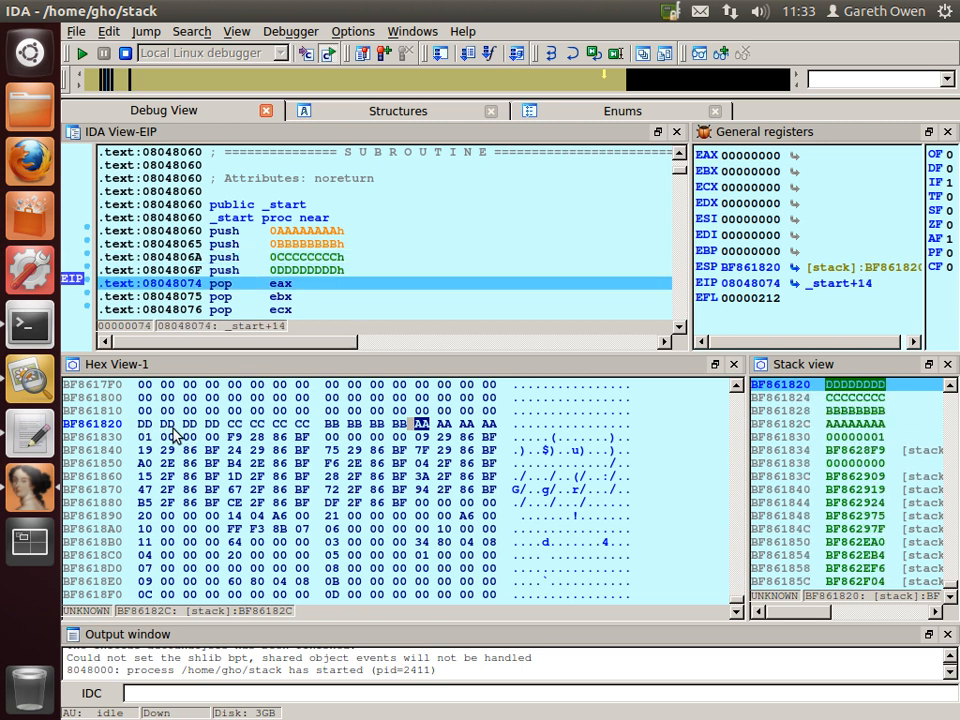
mouse_move(218, 415)
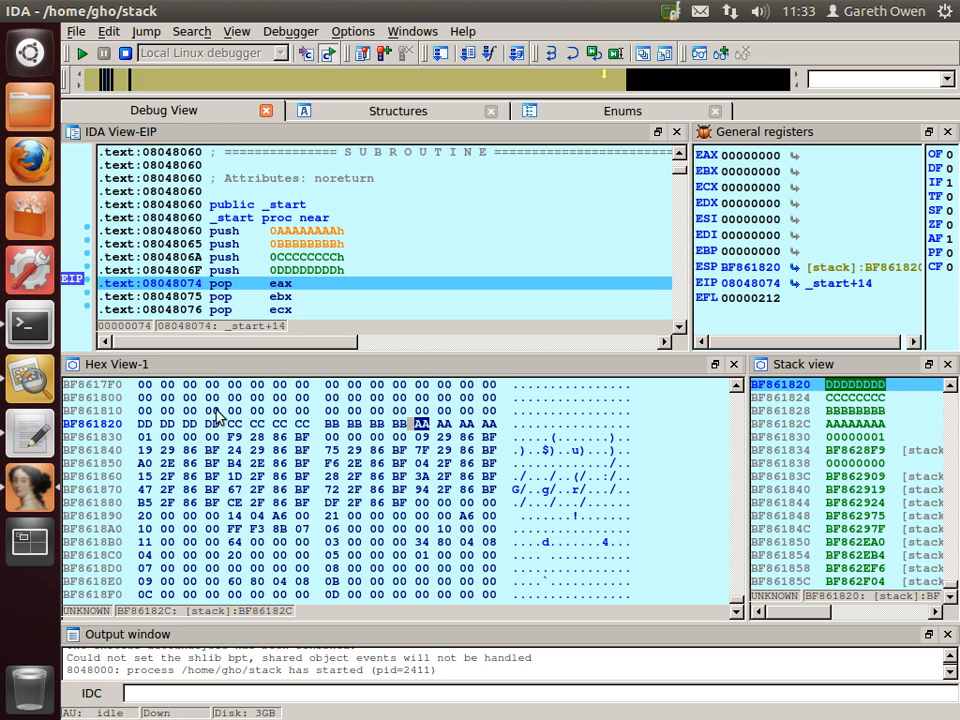
mouse_move(138, 430)
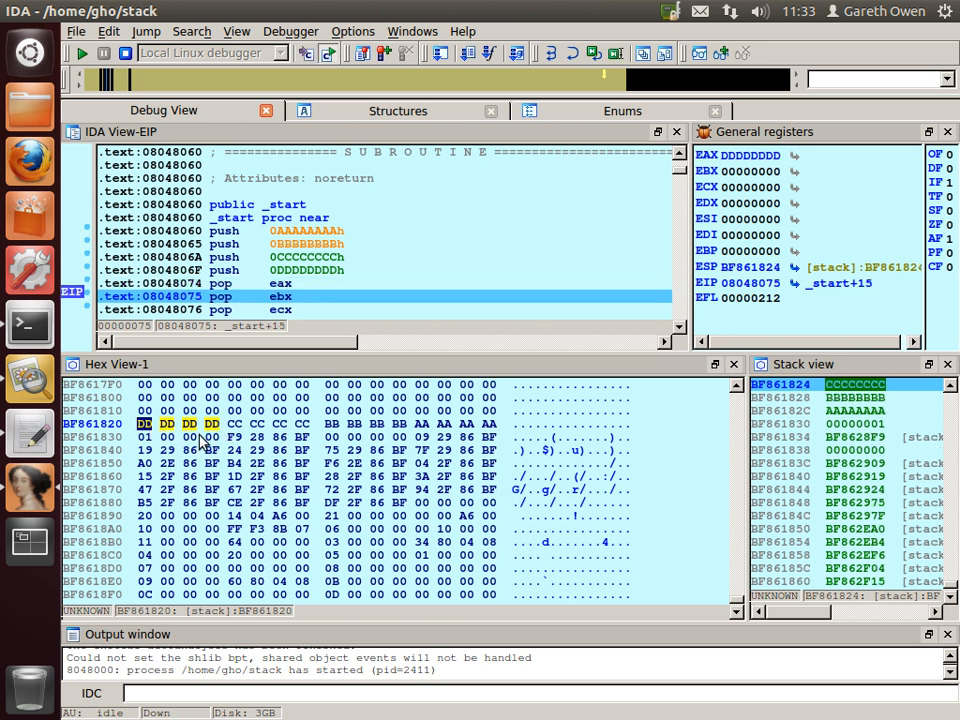
mouse_move(760, 168)
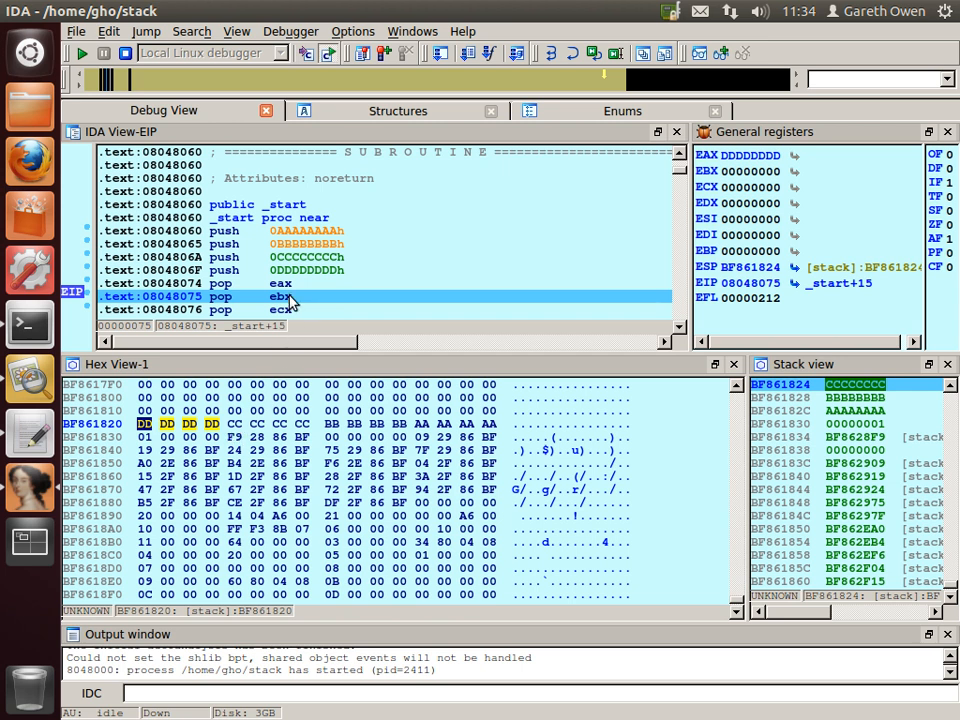
mouse_move(283, 296)
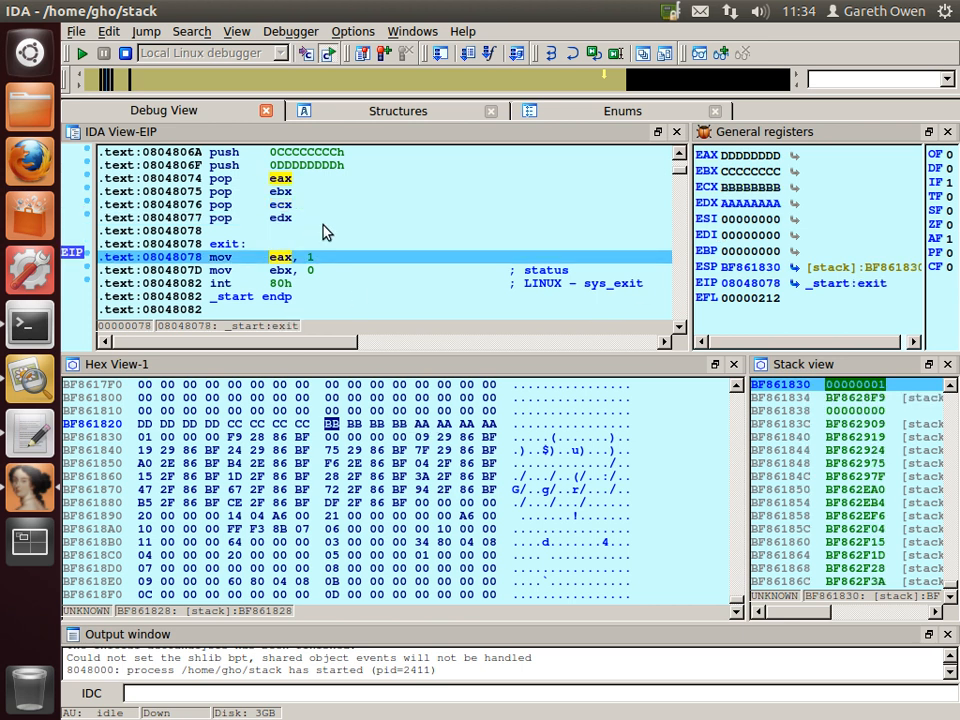
mouse_move(420, 423)
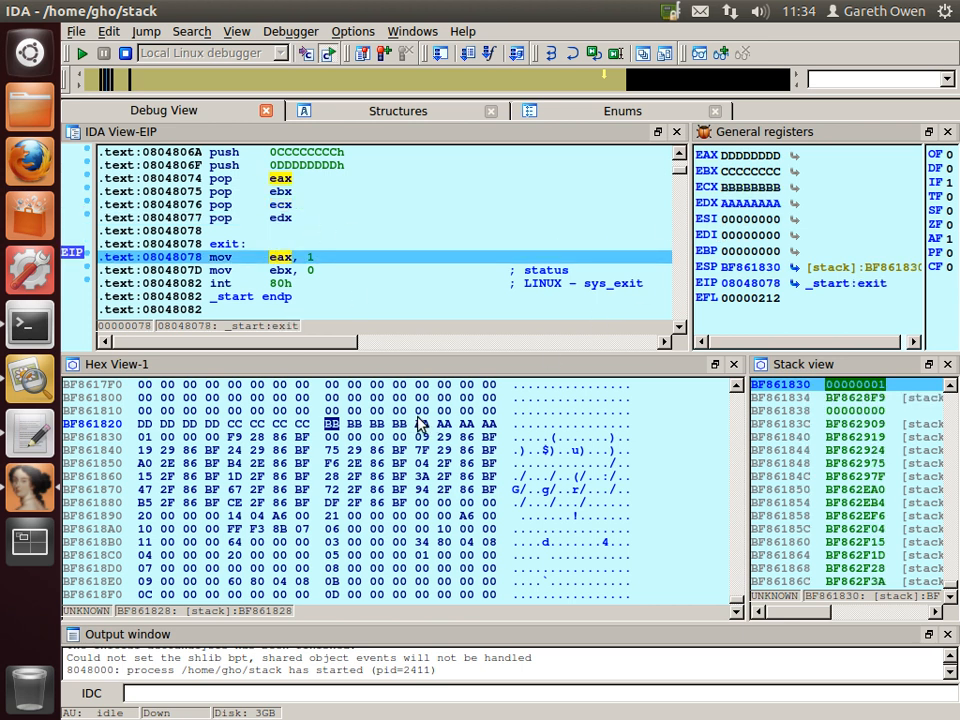